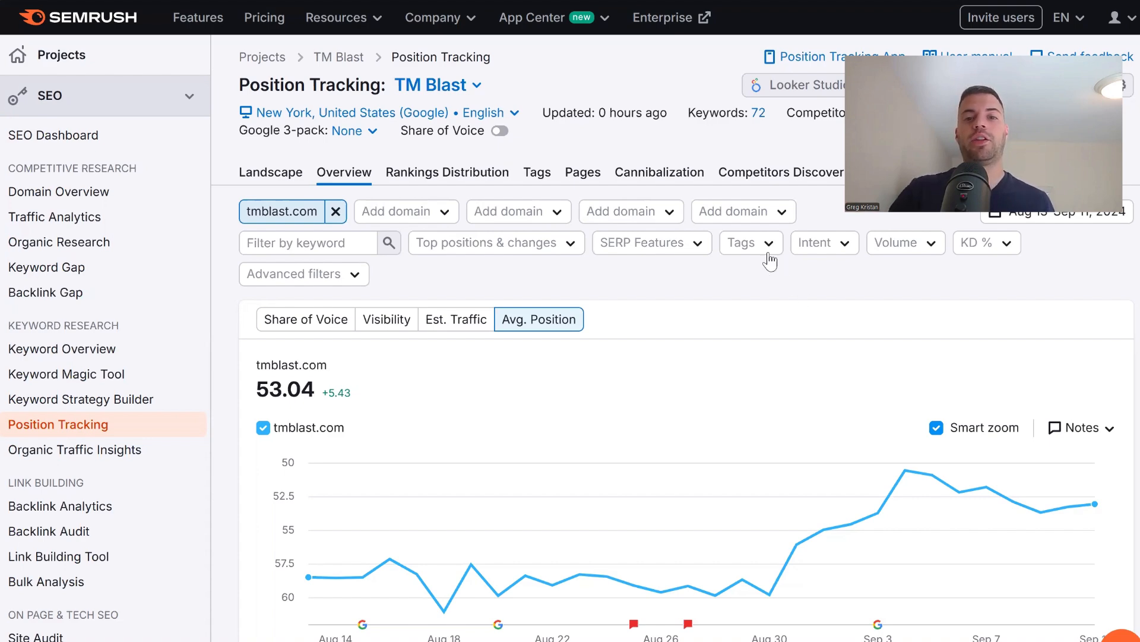
mouse_move(703, 153)
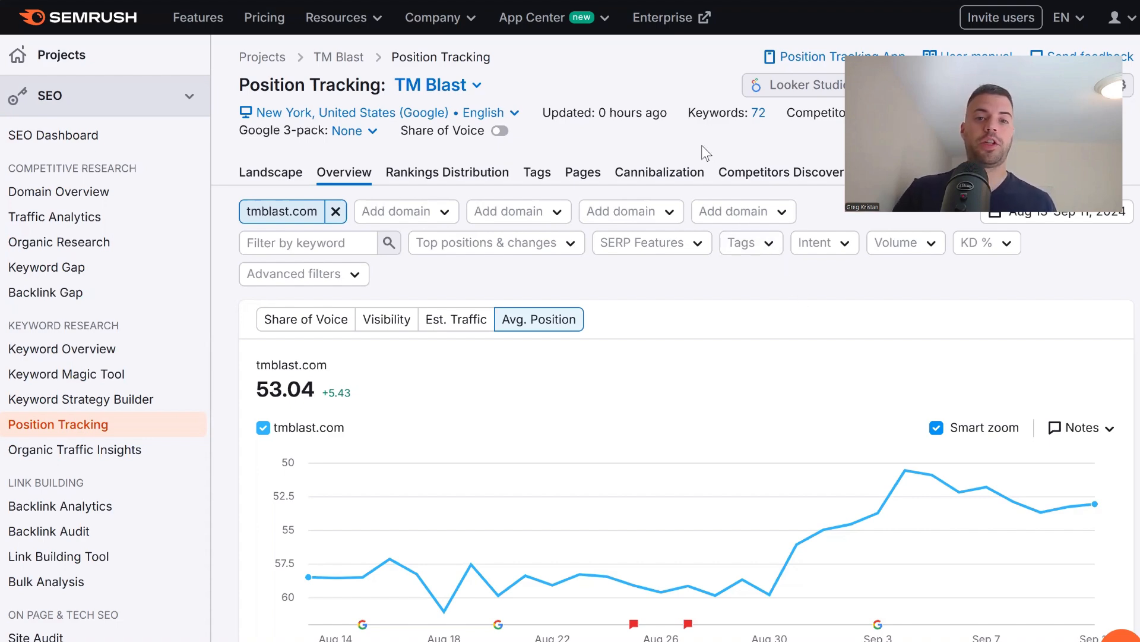
Step: Scroll down the Position Tracking Overview to the Rankings Overview table
scroll("down", 3)
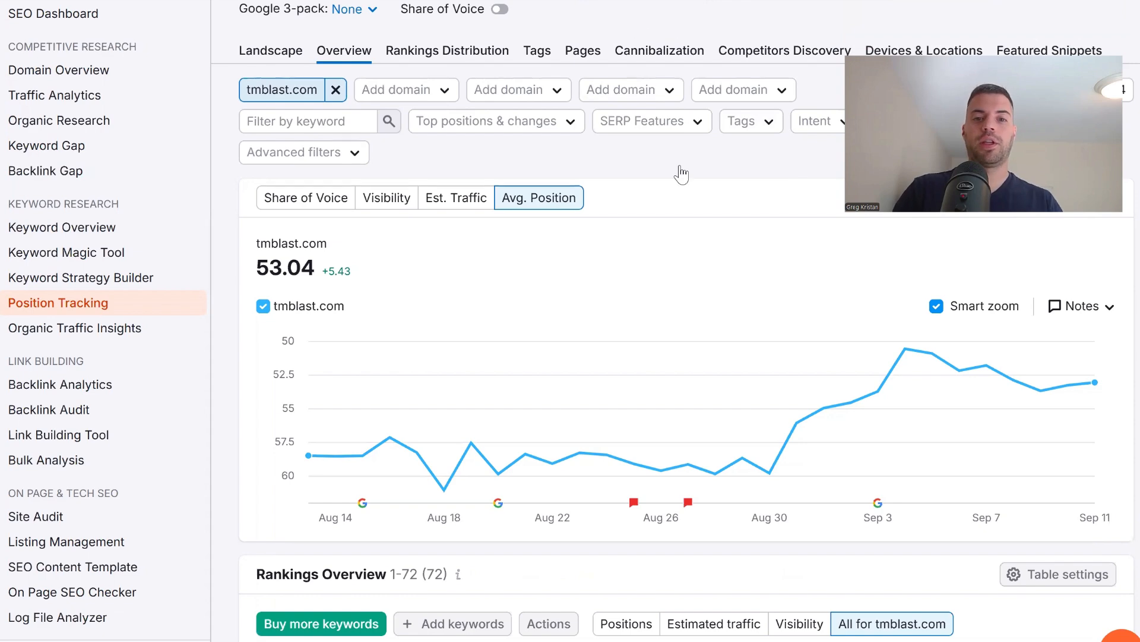
scroll("down", 3)
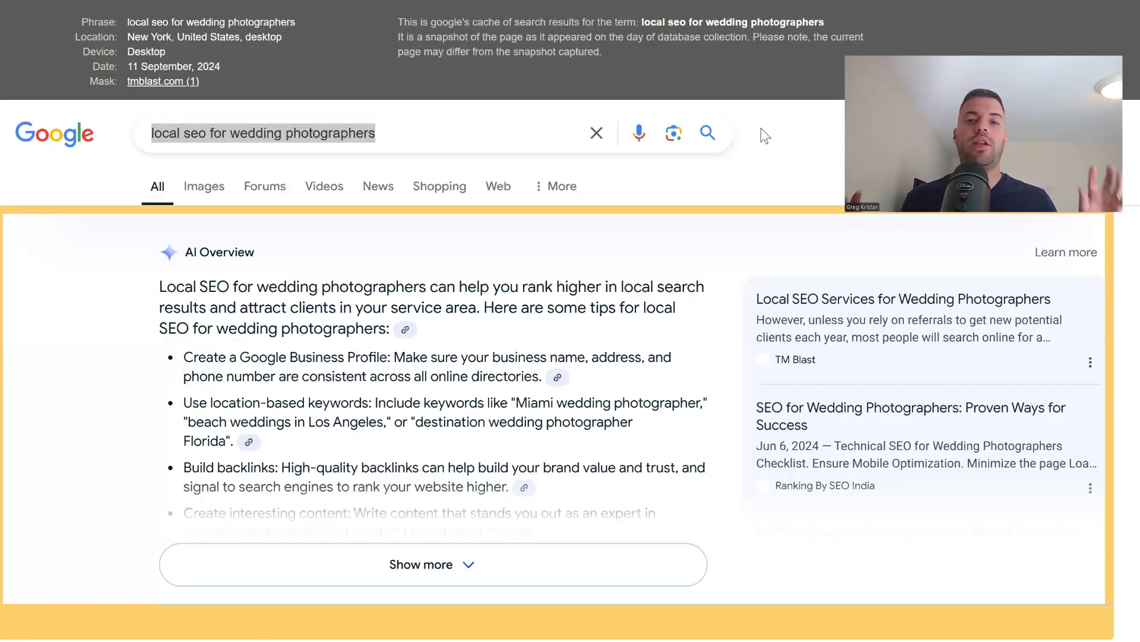
triple_click(262, 133)
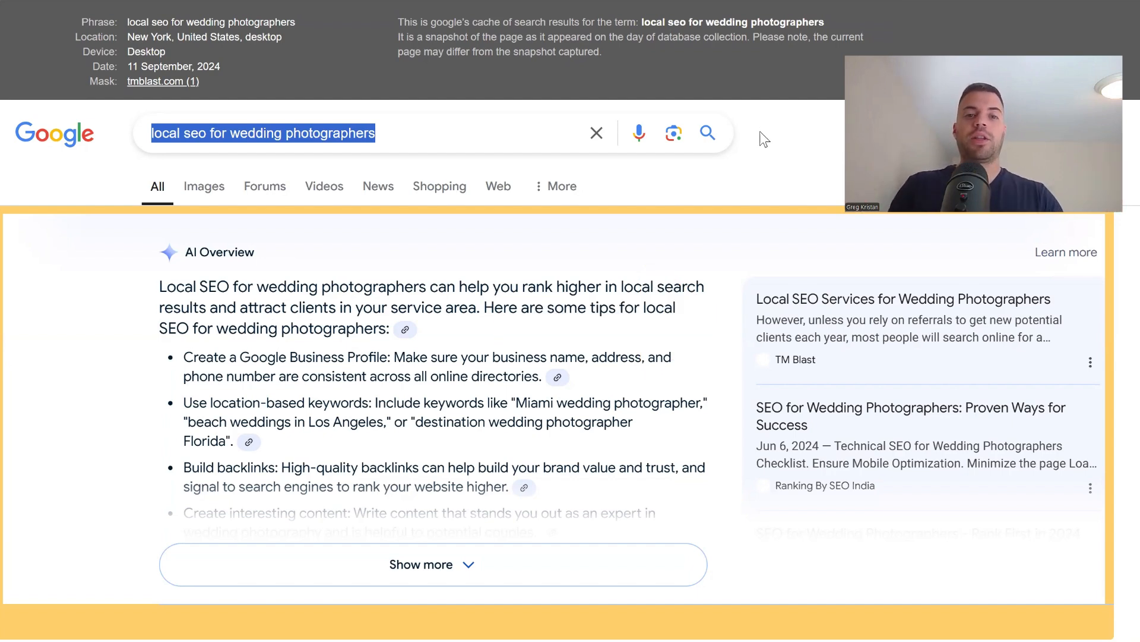
Step: Scroll down the cached SERP past the snippets and forum results
scroll("down", 3)
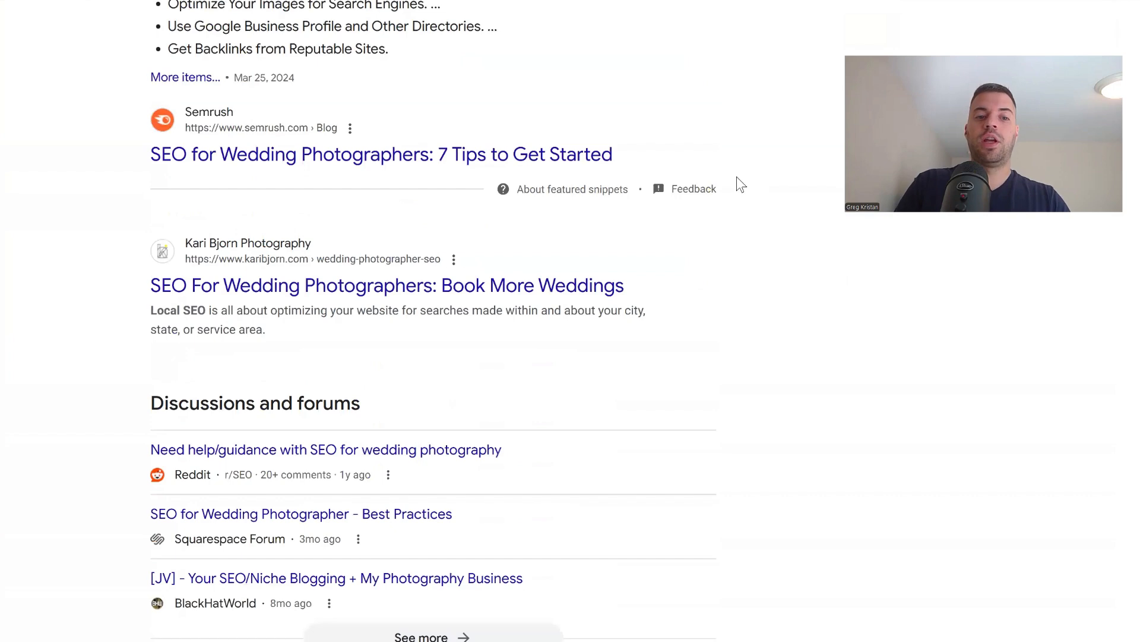
scroll("down", 3)
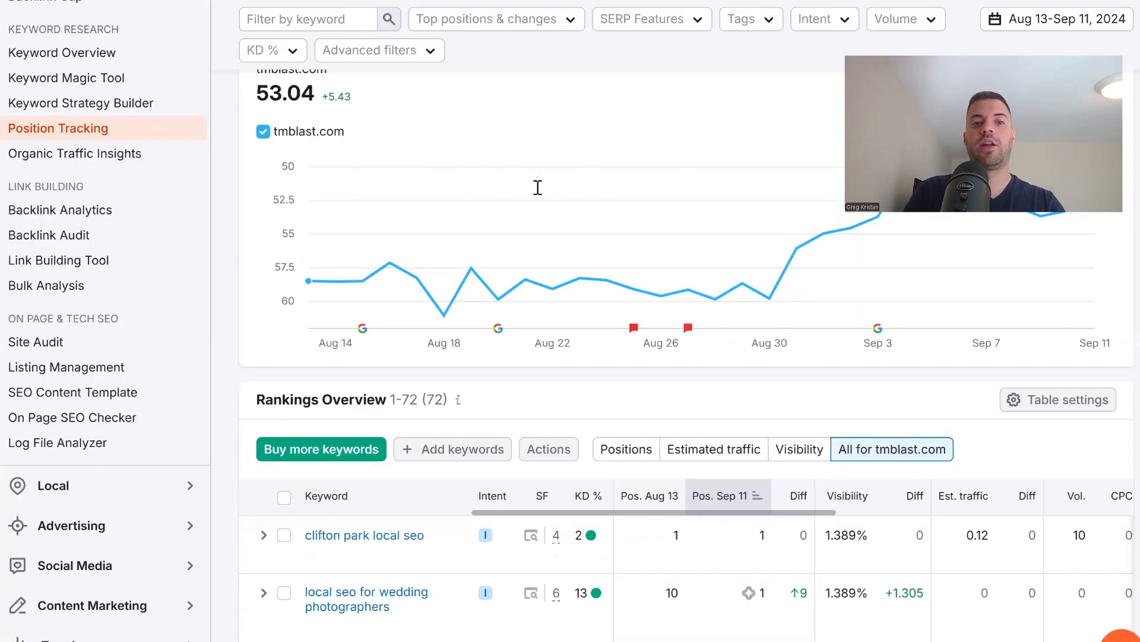
scroll("up", 3)
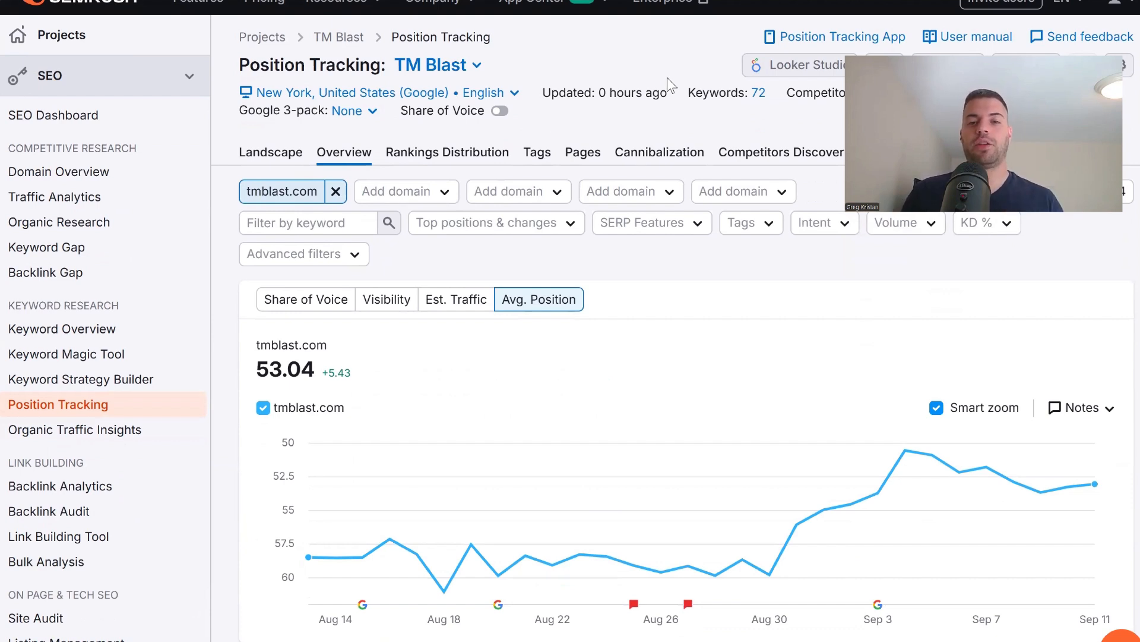
scroll("down", 3)
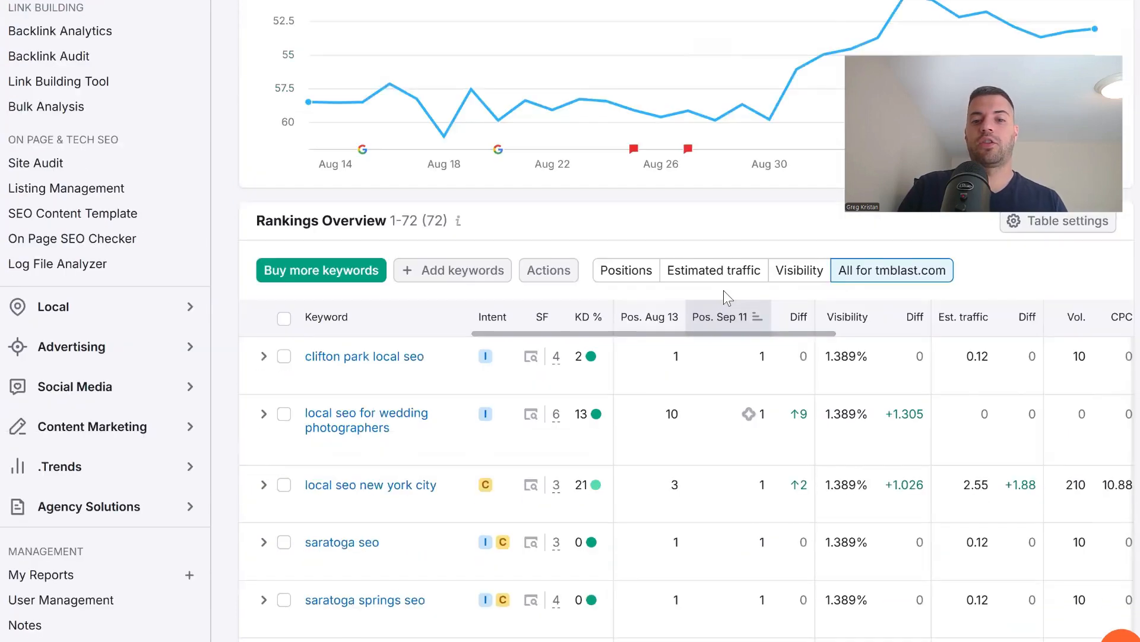